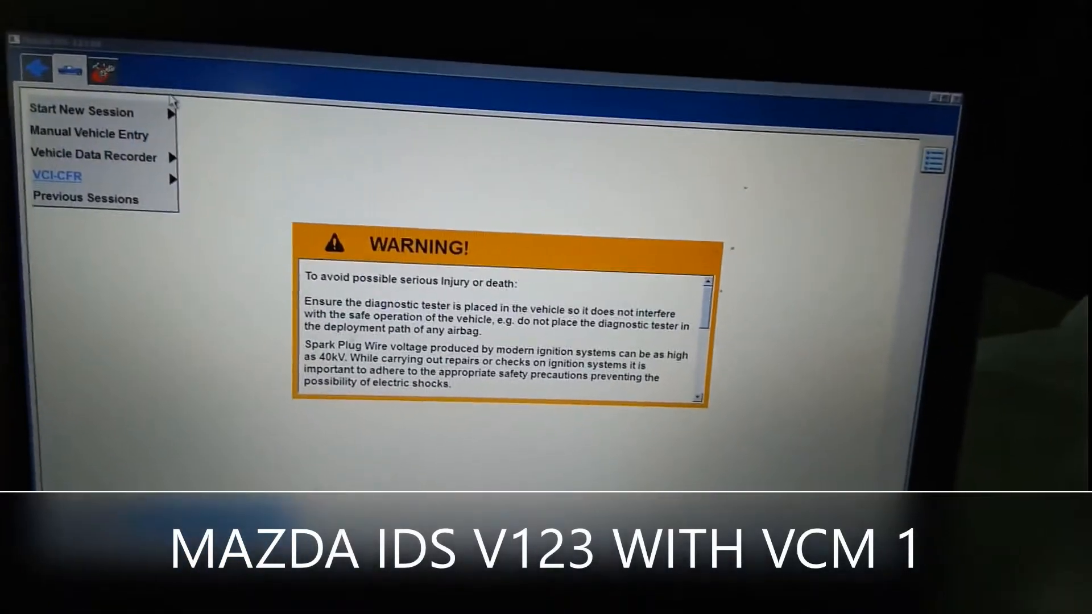
Begin a new session so IDS starts identifying the connected Mazda3/Axela
click(81, 110)
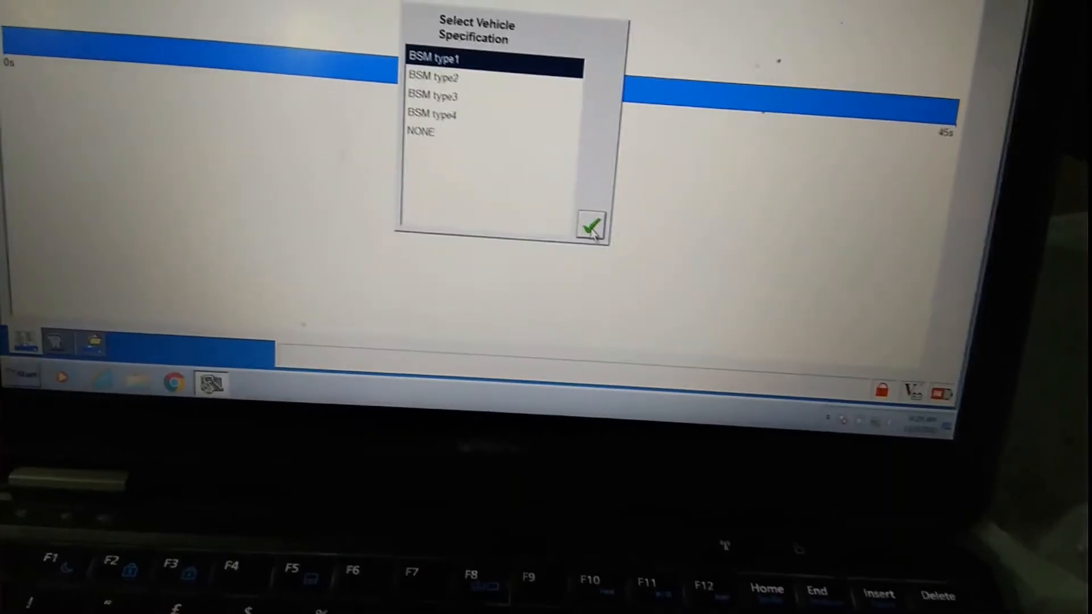
Answer the specification prompts with BSM type1, then NONE and NONE, establishing PCM communication
click(590, 224)
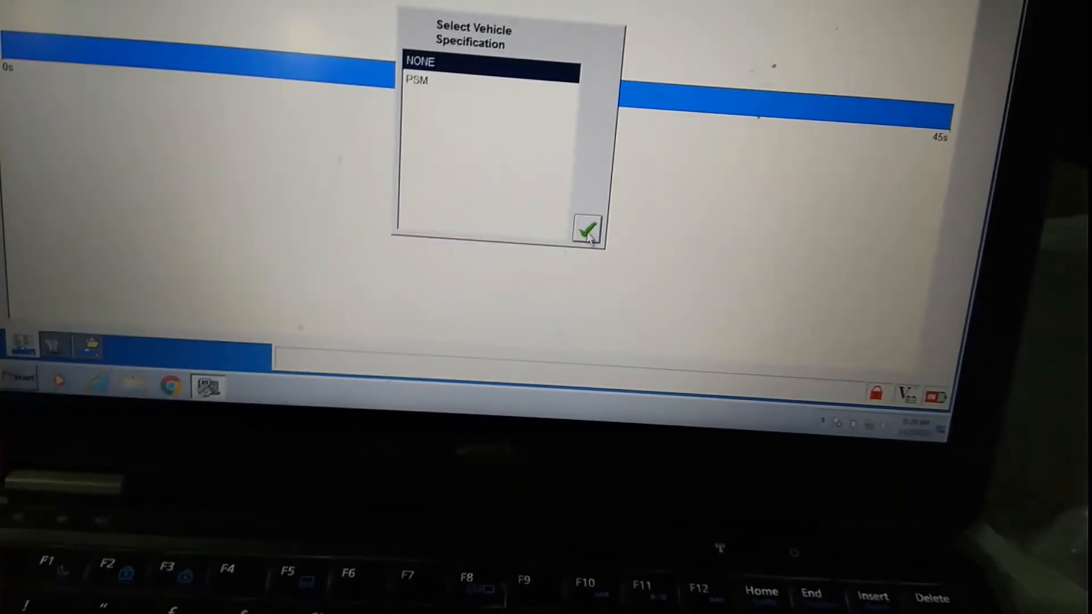
click(587, 227)
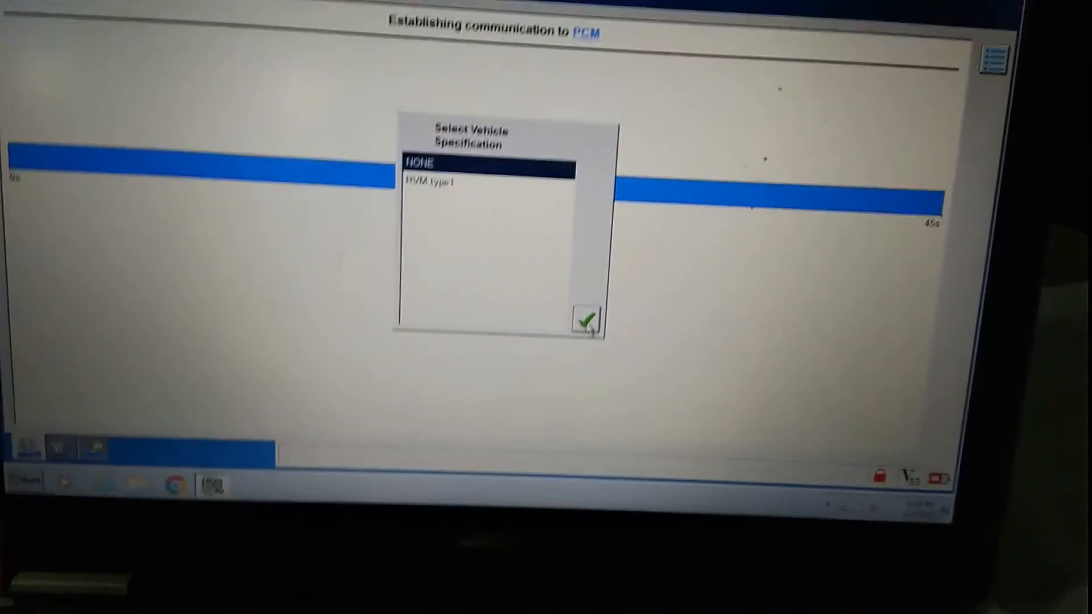
click(586, 318)
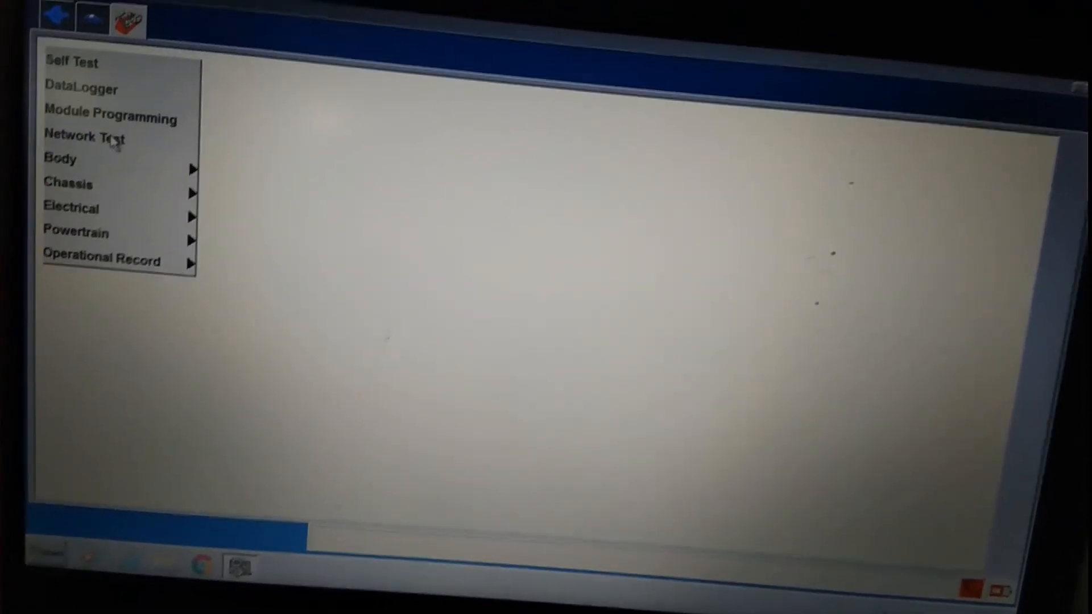
Launch the Network Test from the toolbox to poll the vehicle's modules
click(83, 135)
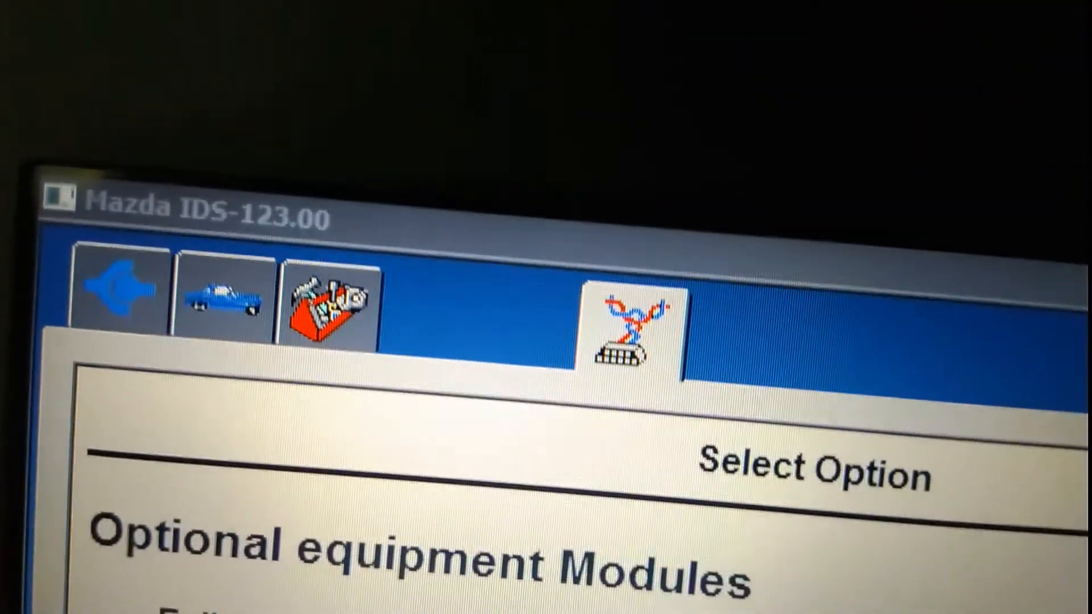
Review the passing Standard Equipment Modules list and exit the network test results
scroll(down, 3)
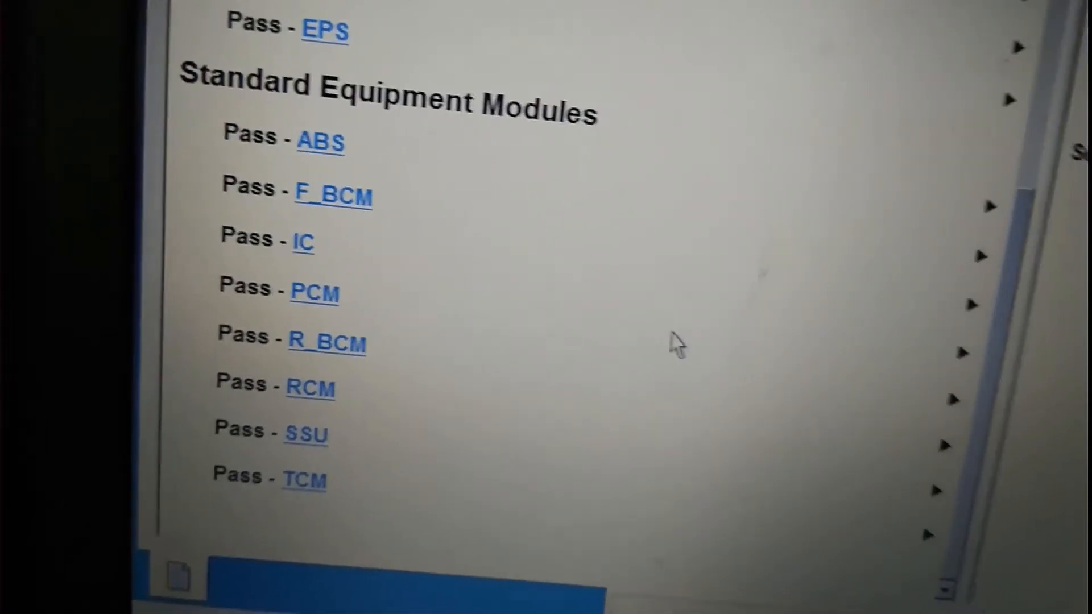
scroll(up, 3)
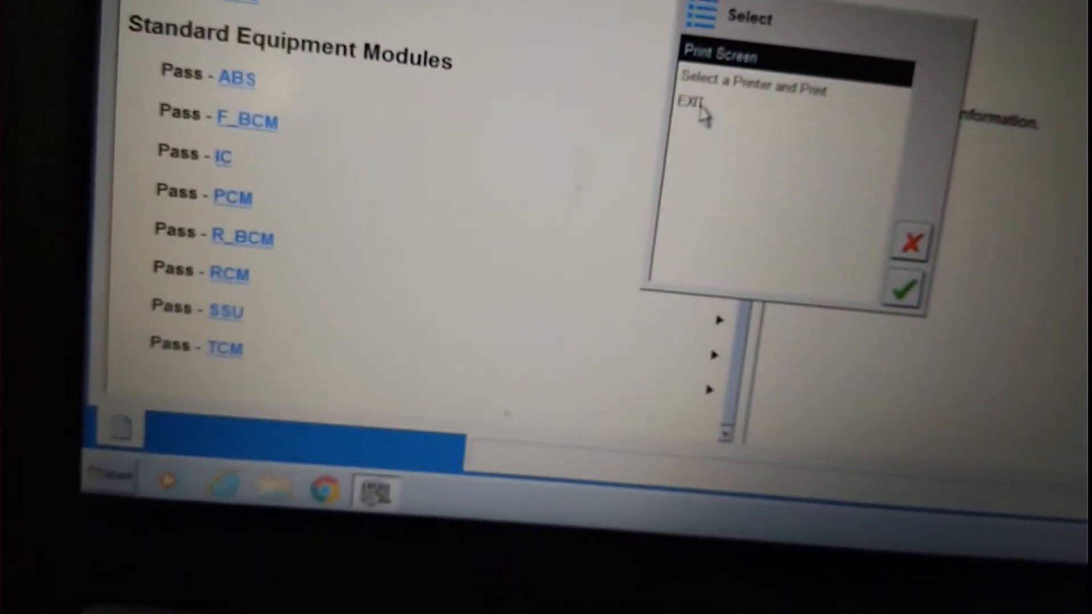
click(689, 104)
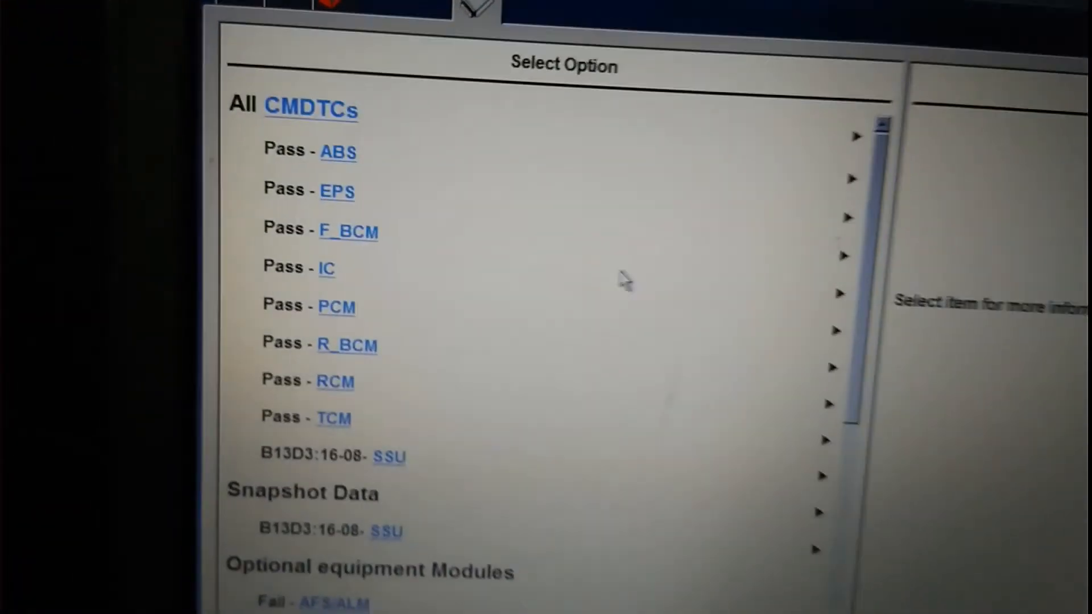
Scroll the All CMDTCs results and view snapshot data for SSU code B13D3:16-08
scroll(down, 3)
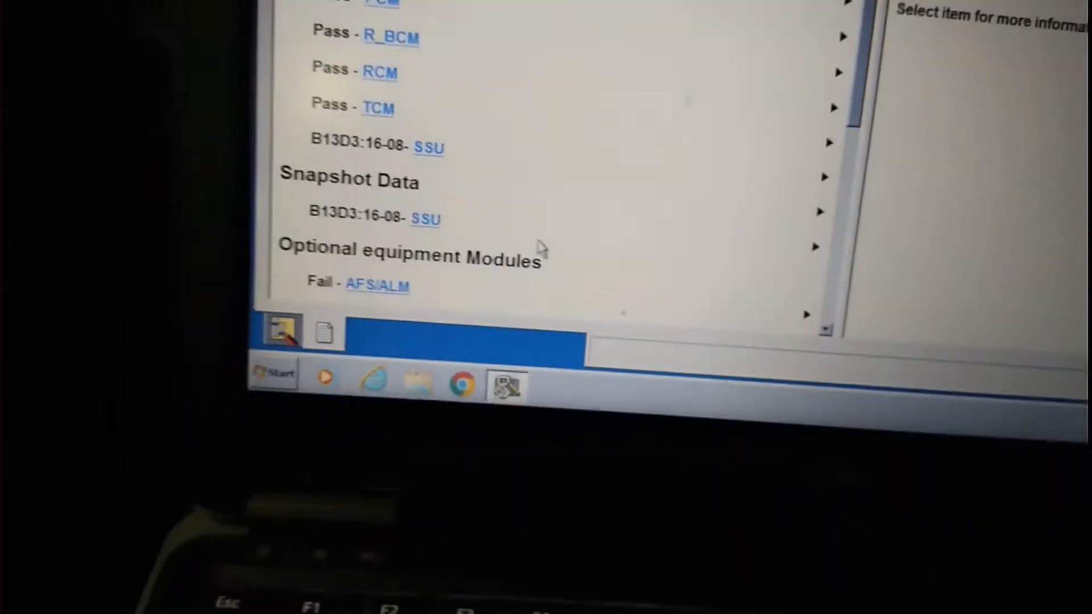
click(376, 147)
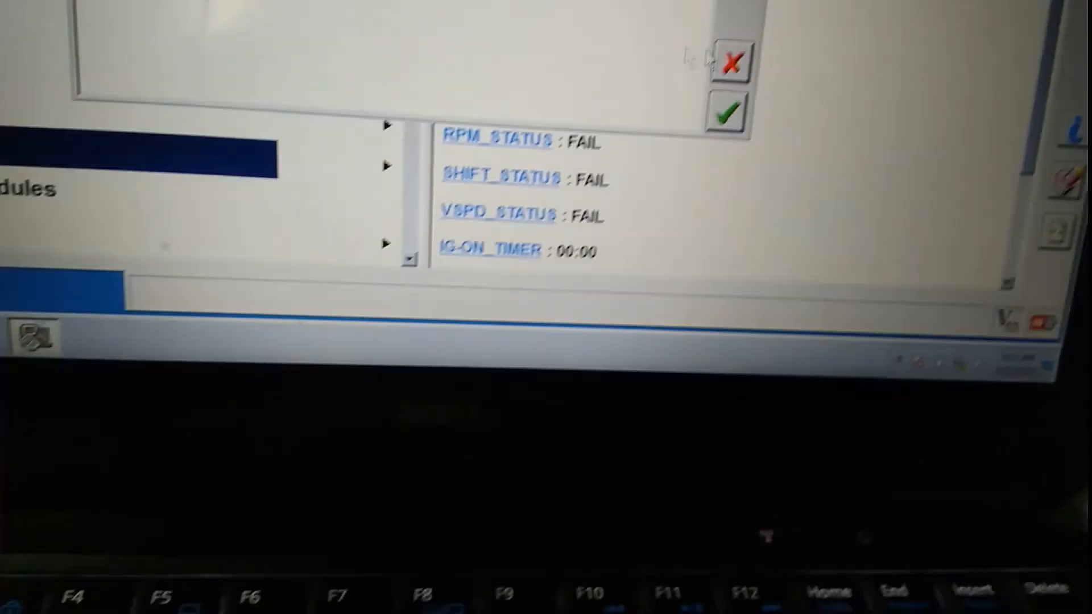
scroll(up, 3)
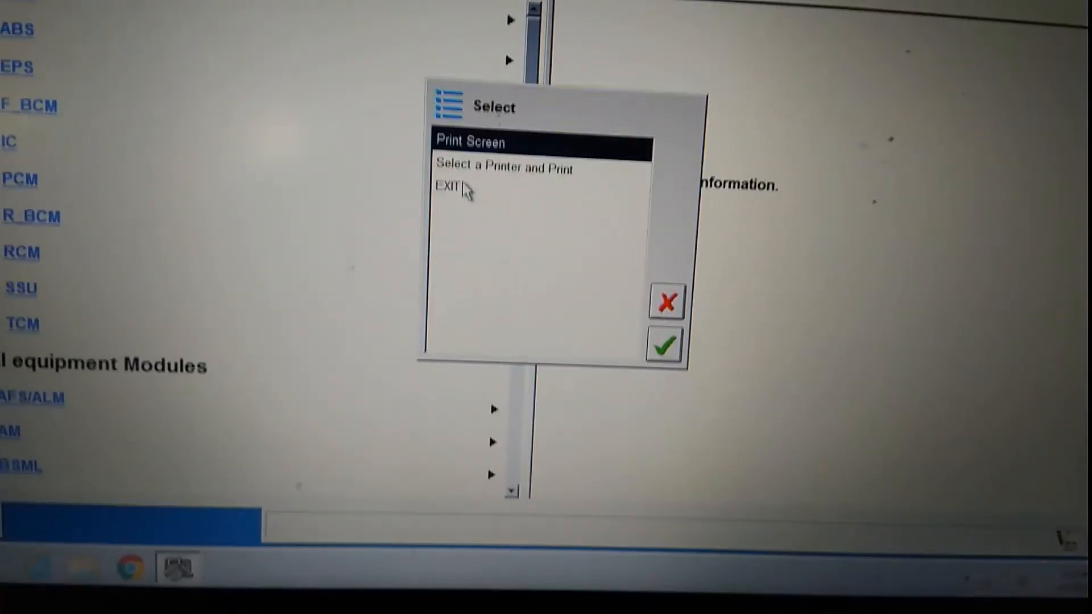
Choose EXIT in the print-or-exit prompt to leave the self test results
click(452, 189)
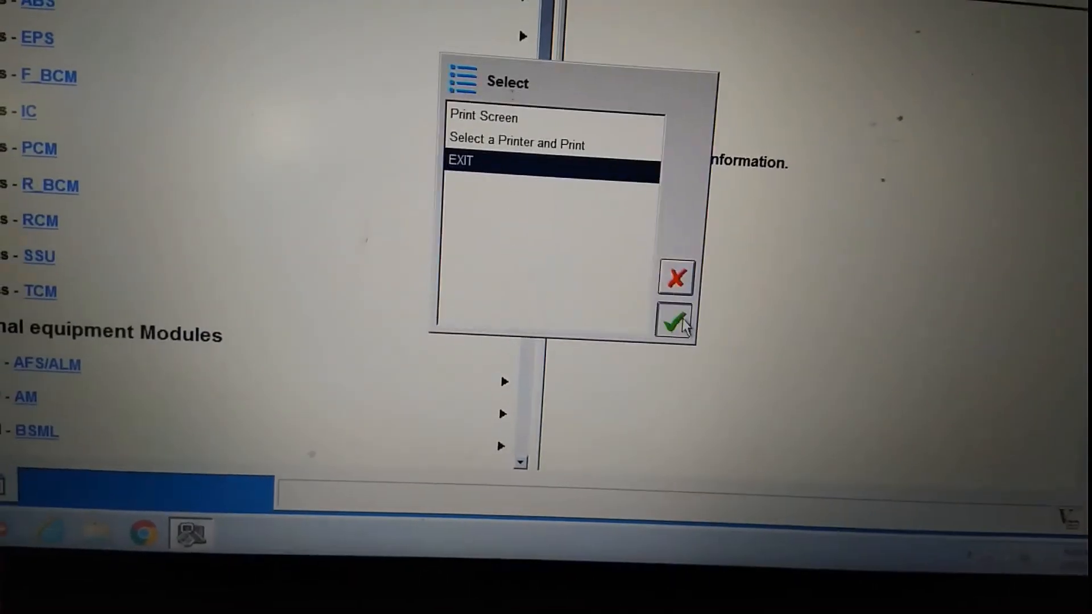
Confirm leaving the module list, heading to DataLogger graphs for APP, RPM and TFT
click(673, 321)
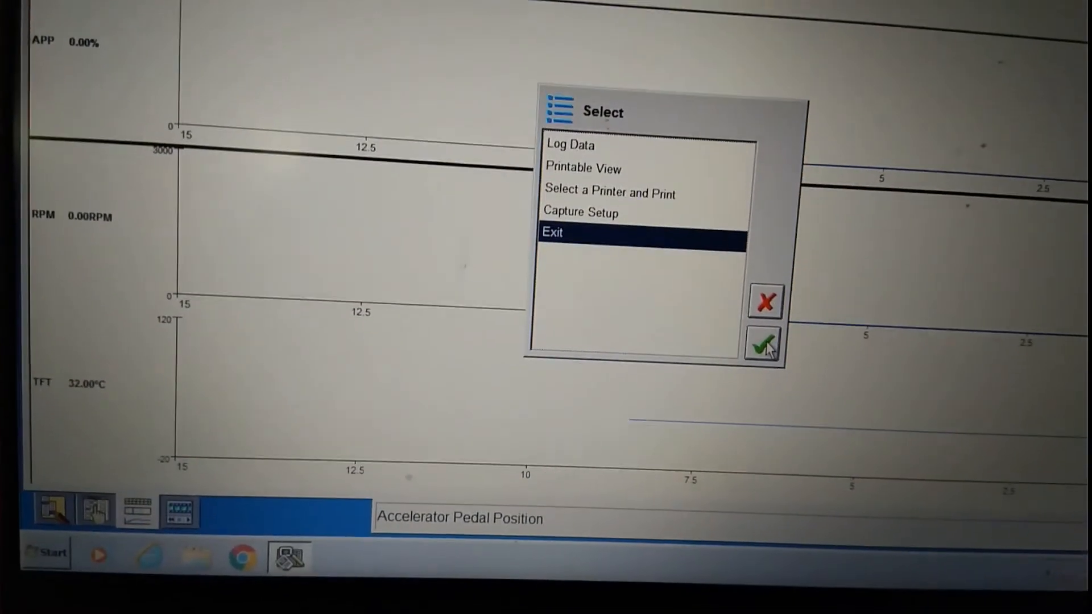
Confirm exiting the DataLogger graphs, returning toward the toolbox for Module Programming
click(763, 343)
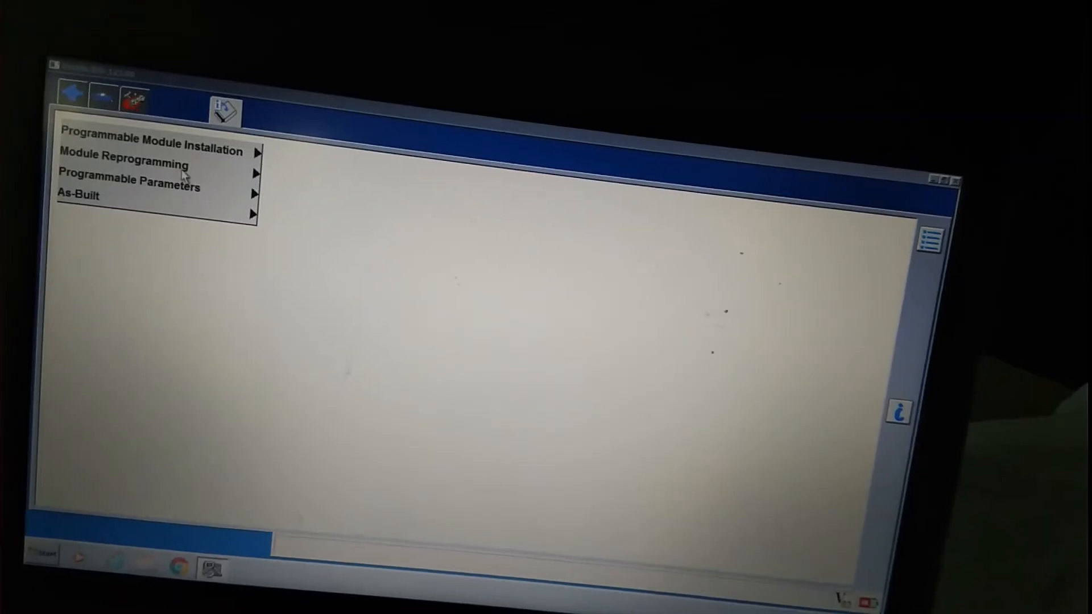
List reprogrammable modules (F_BCM, PCM, SBS/MRCC, TCM), pick PCM, then choose Exit
click(124, 164)
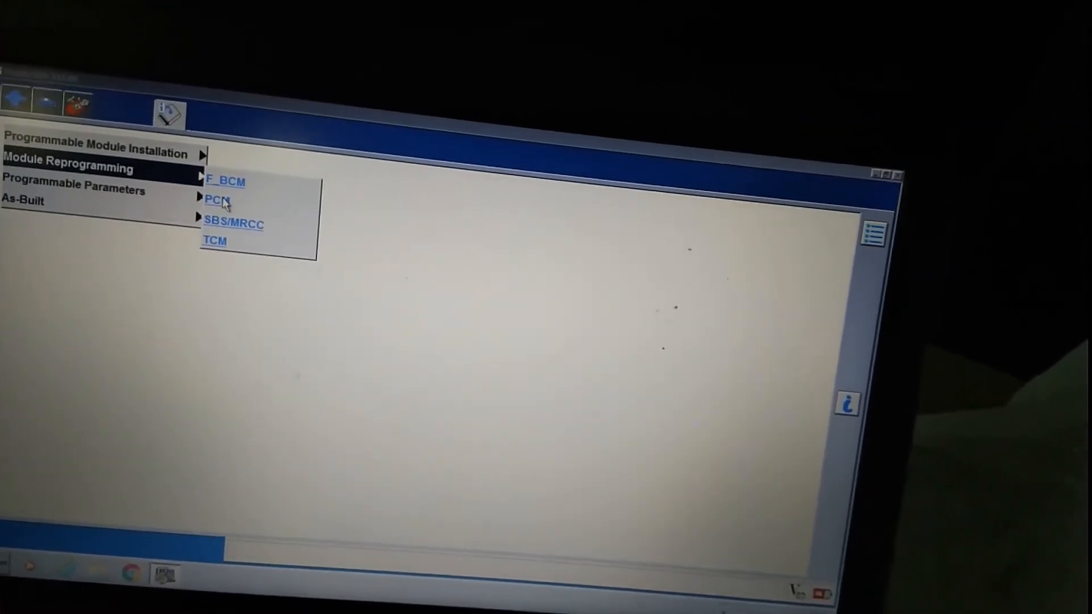
click(217, 200)
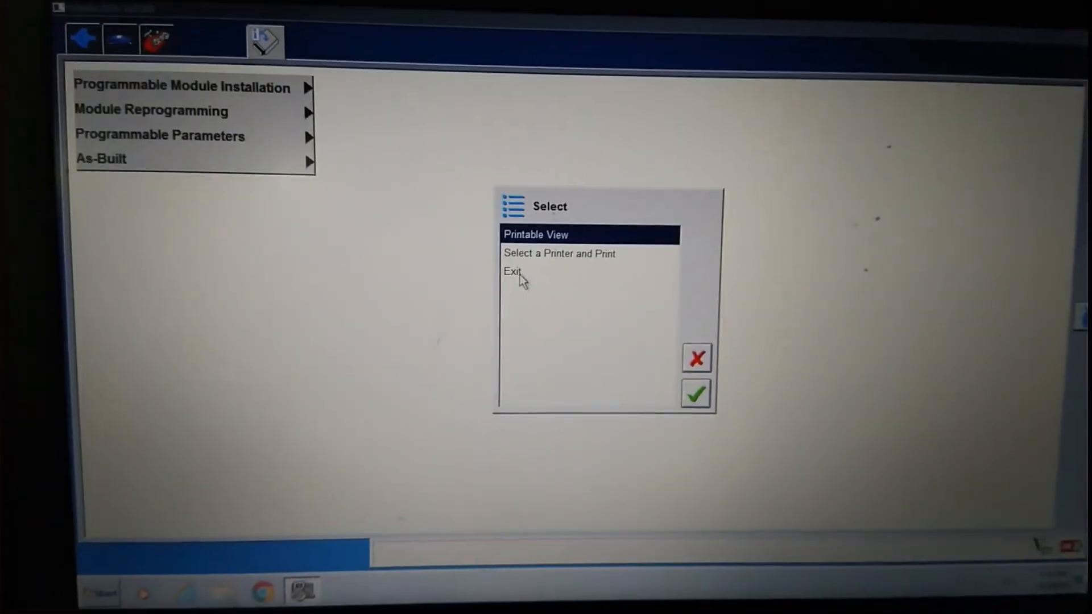
click(513, 272)
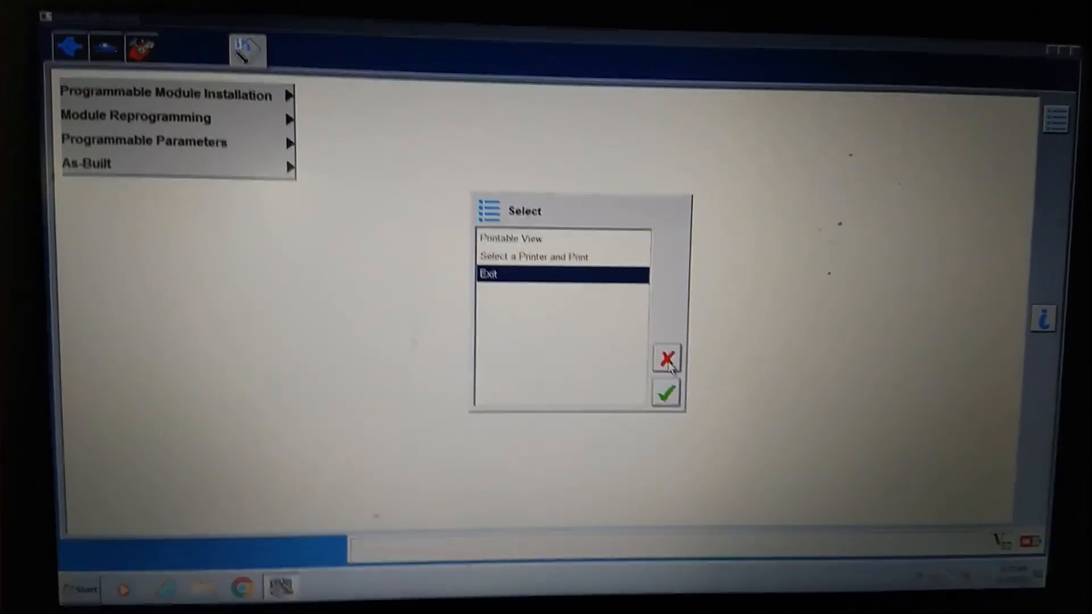
Leave module programming for the toolbox menu and expand the Powertrain tests
click(665, 393)
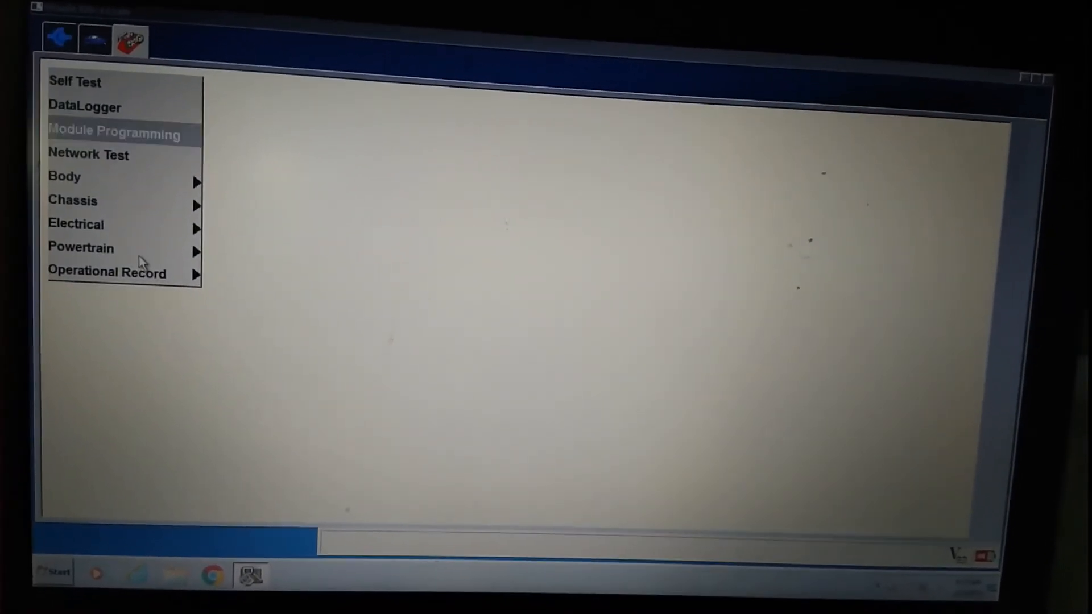
click(80, 247)
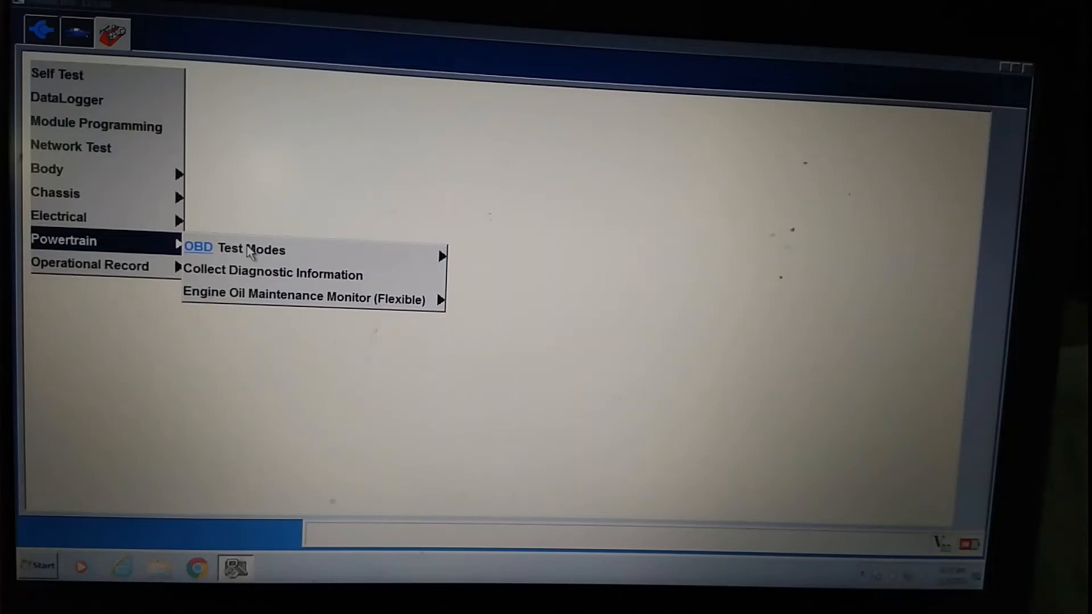
List the installable modules (F_BCM, PCM, TCM) under Programmable Module Installation
click(250, 249)
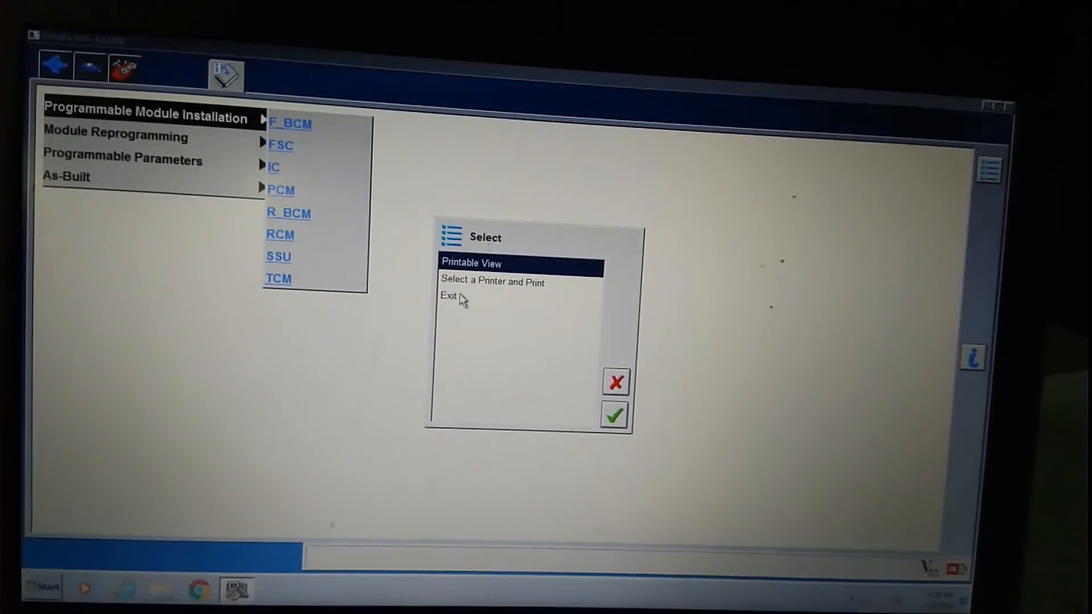
Exit module programming, confirming return to the Mazda3/Axela Vehicle Specification (2.0L PE, automatic, 2WD)
click(449, 295)
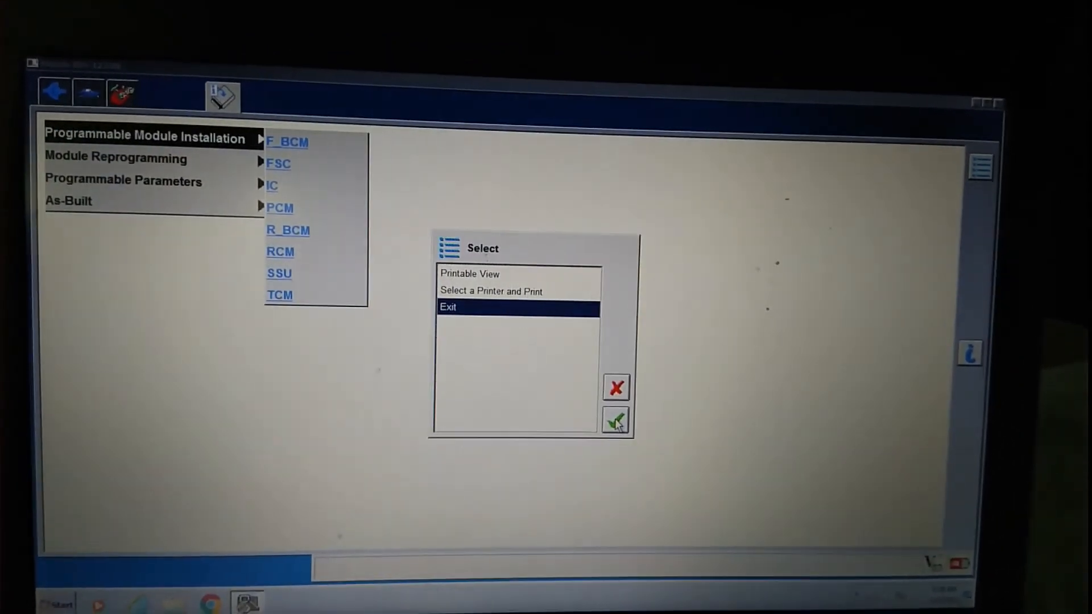
click(616, 419)
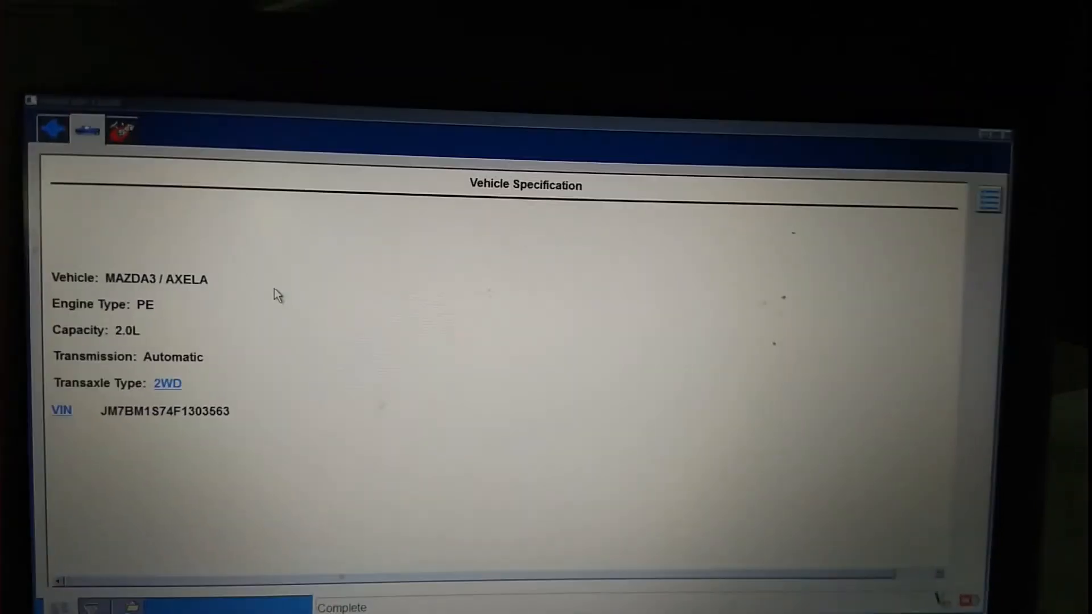